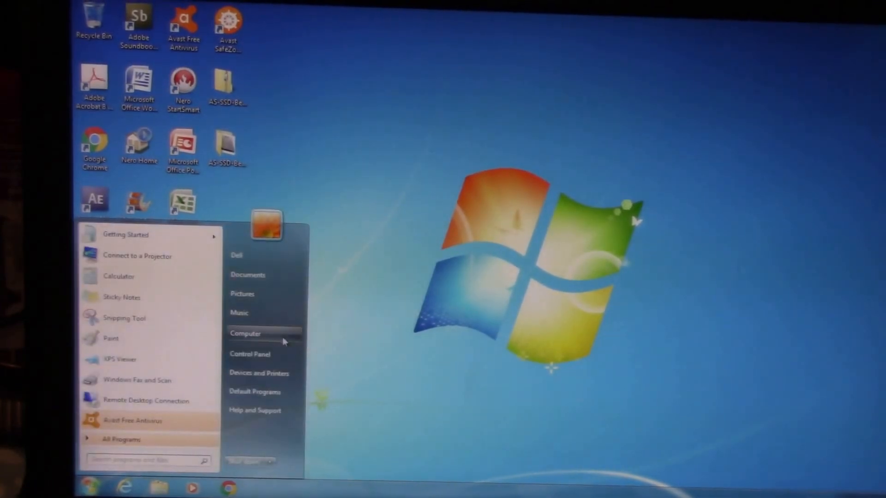
# Step: Open the System page in Control Panel showing the Xeon W3503 and 12 GB RAM
pyautogui.click(249, 353)
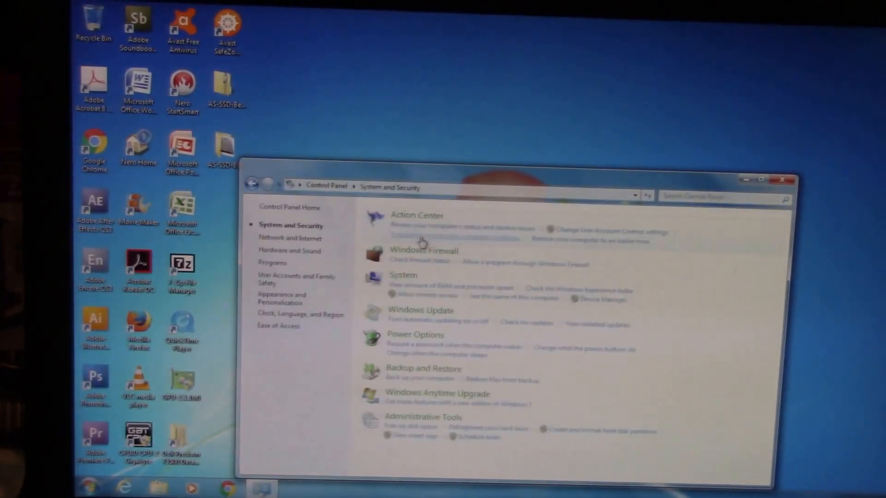
pyautogui.click(403, 275)
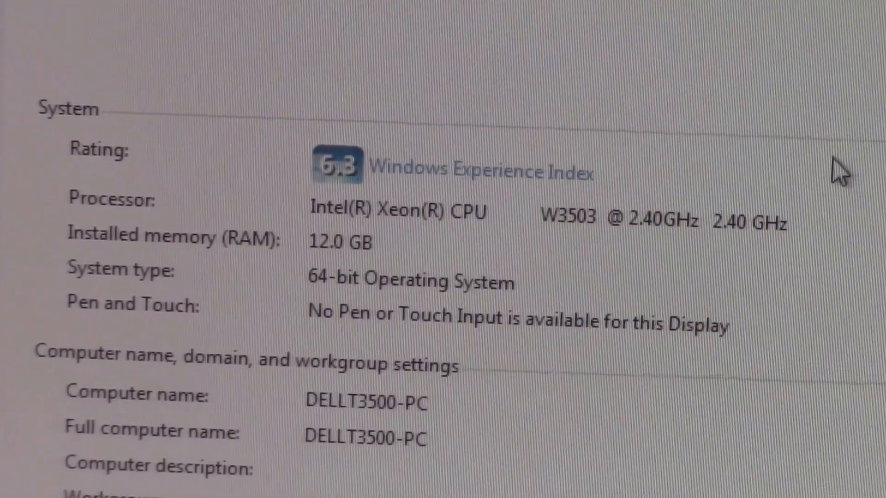
# Step: Scroll down the System page to review the remaining system details
pyautogui.scroll(-3)
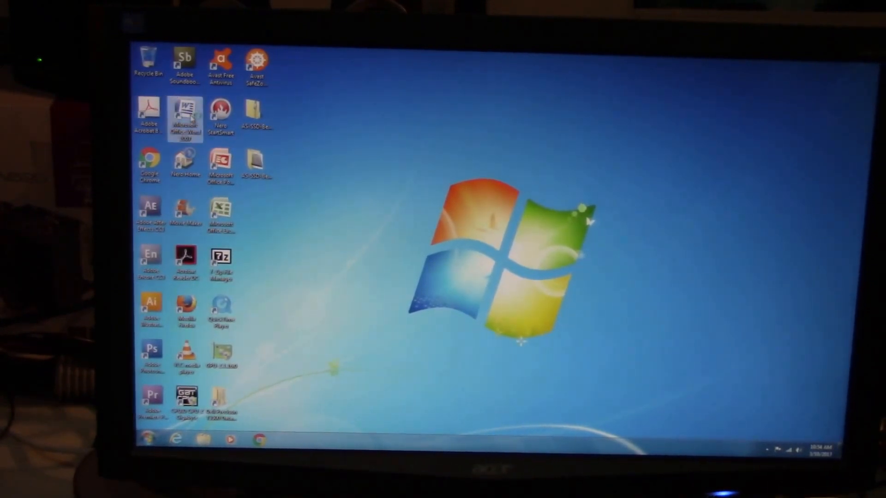
# Step: Launch Microsoft Office Word and Excel from their desktop shortcuts
pyautogui.doubleClick(186, 111)
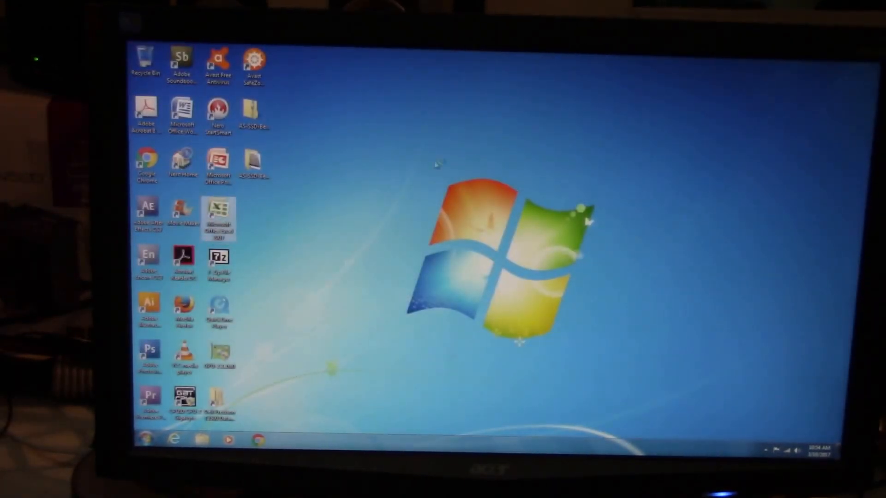
pyautogui.doubleClick(217, 218)
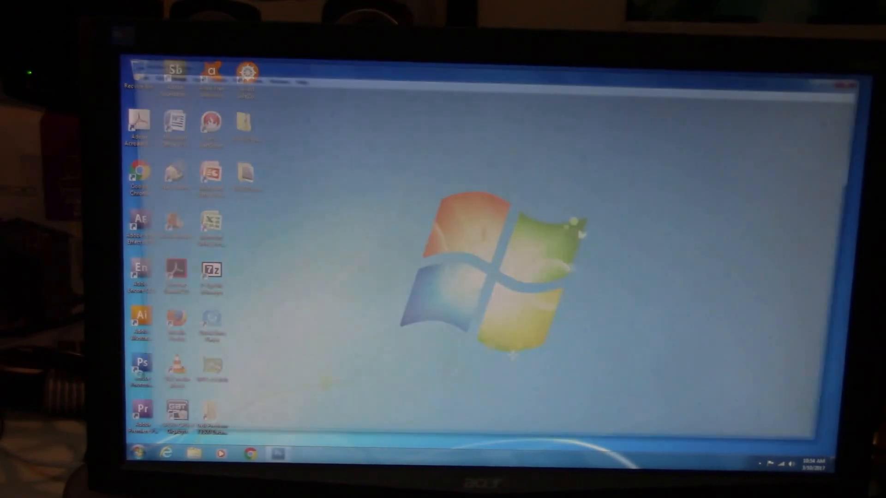
# Step: Close the Office window and launch Adobe Premiere Pro from its desktop shortcut
pyautogui.doubleClick(140, 362)
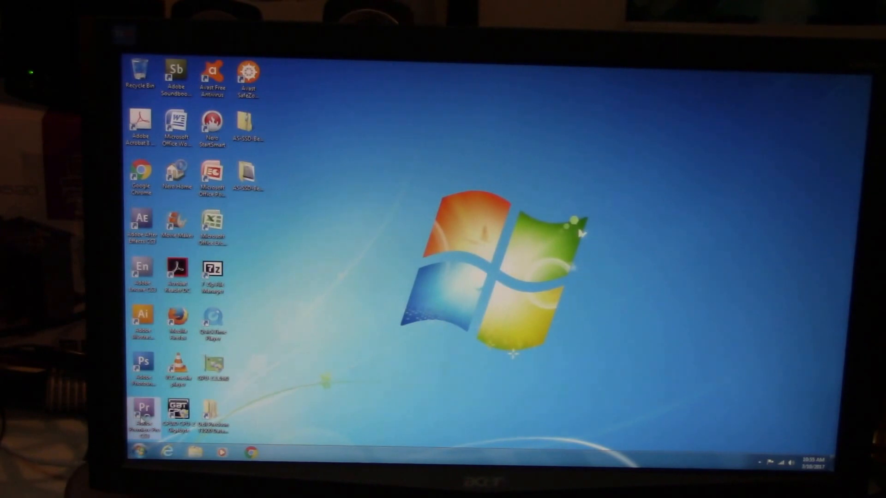
pyautogui.doubleClick(142, 412)
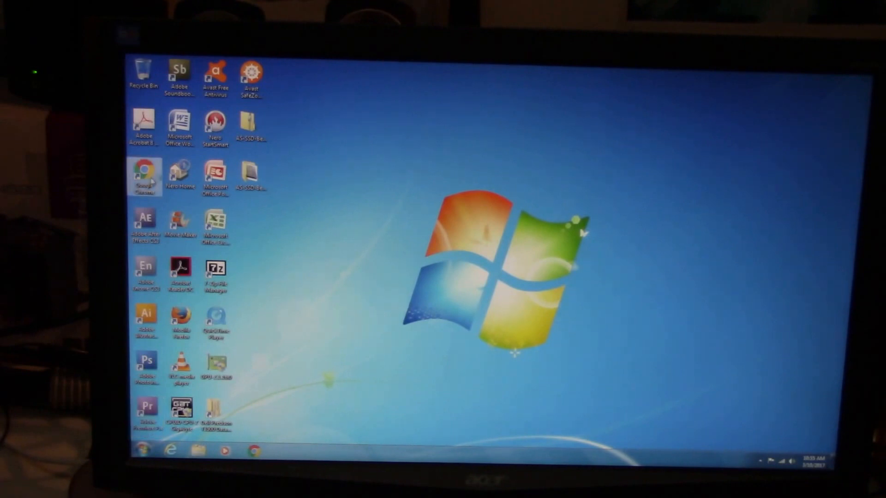
# Step: Launch Google Chrome and browse the YouTube home page's recommended videos
pyautogui.doubleClick(143, 177)
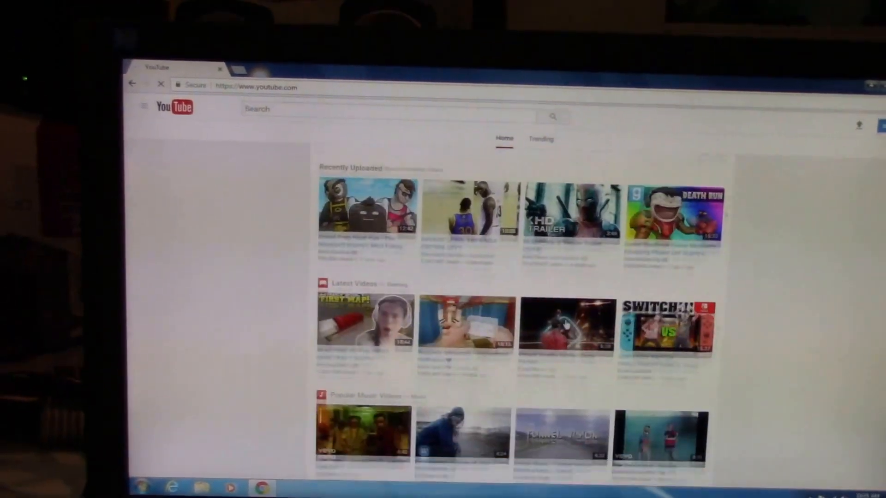
pyautogui.scroll(-3)
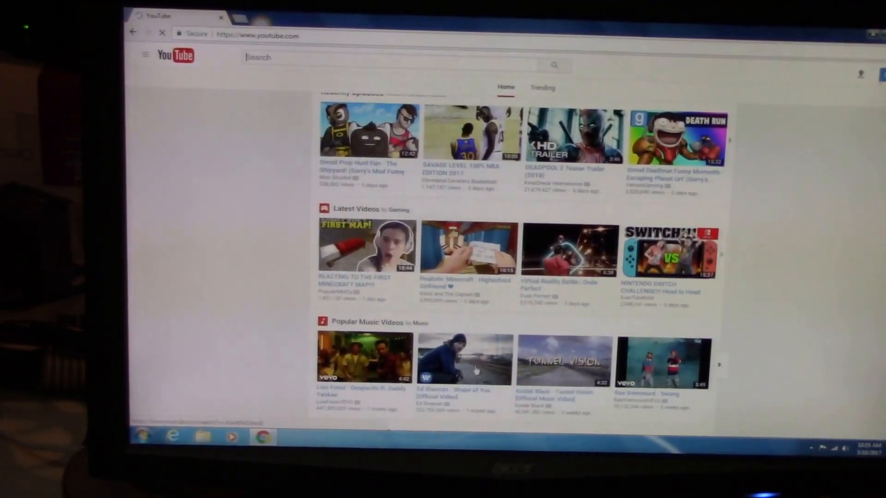
pyautogui.scroll(3)
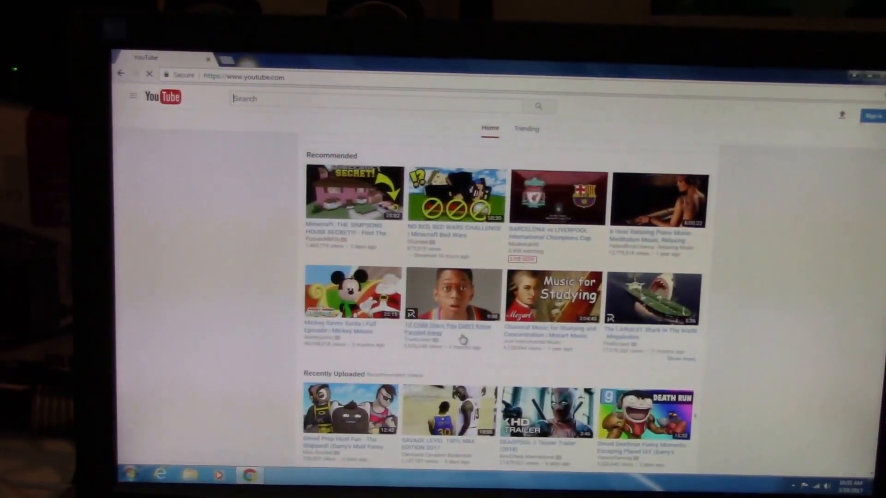